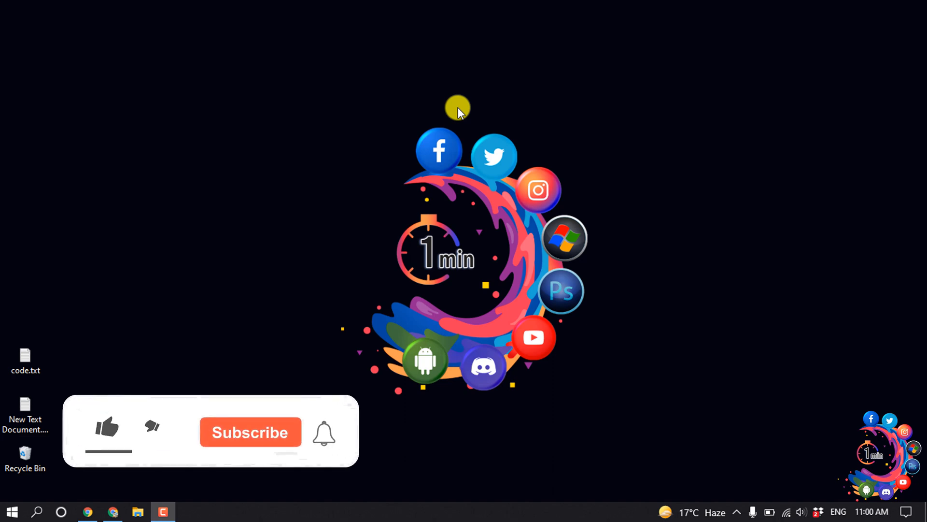
Search plugins for 'essential elementor', confirm Essential Addons is active, and return to the Elementor editor
click(106, 427)
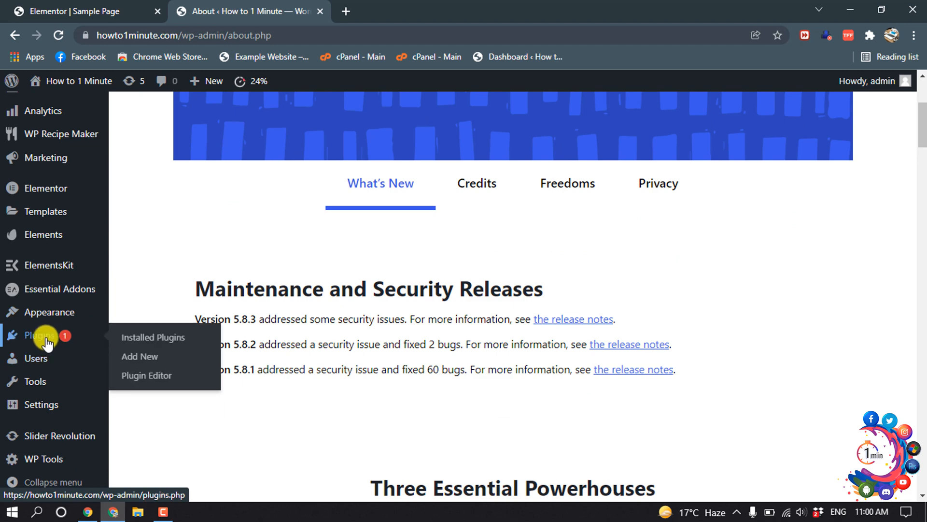
click(139, 357)
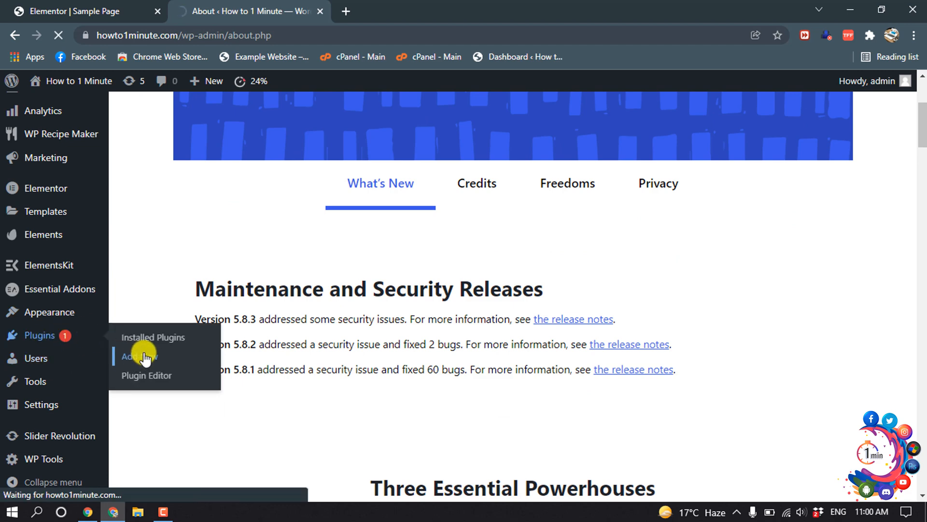
click(138, 357)
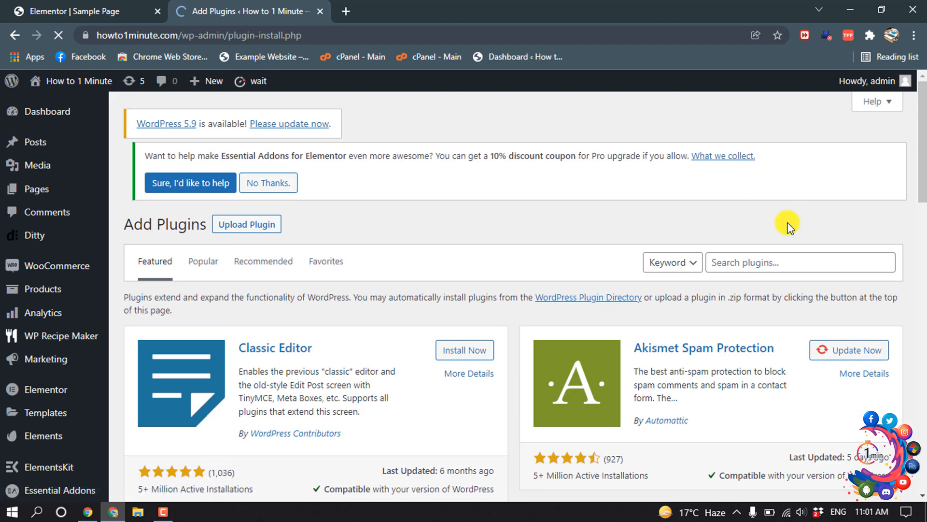
click(799, 263)
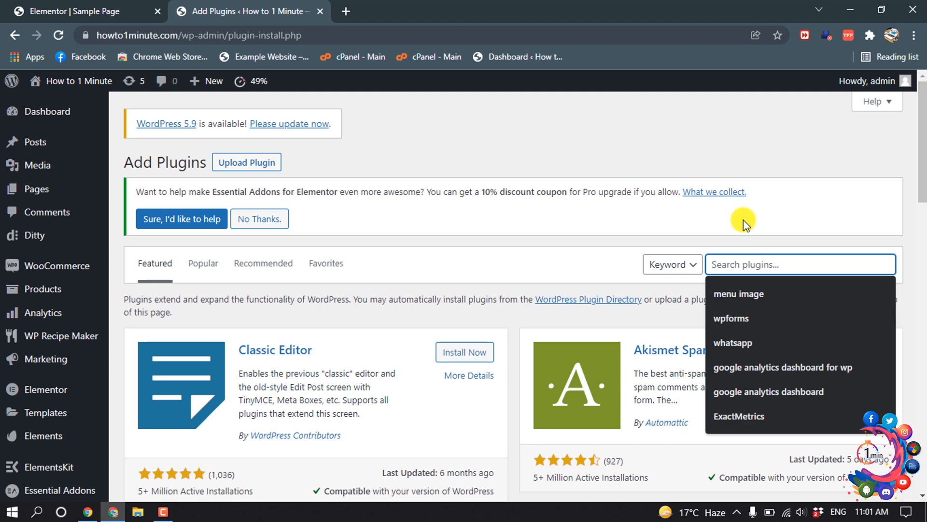
text(essentia)
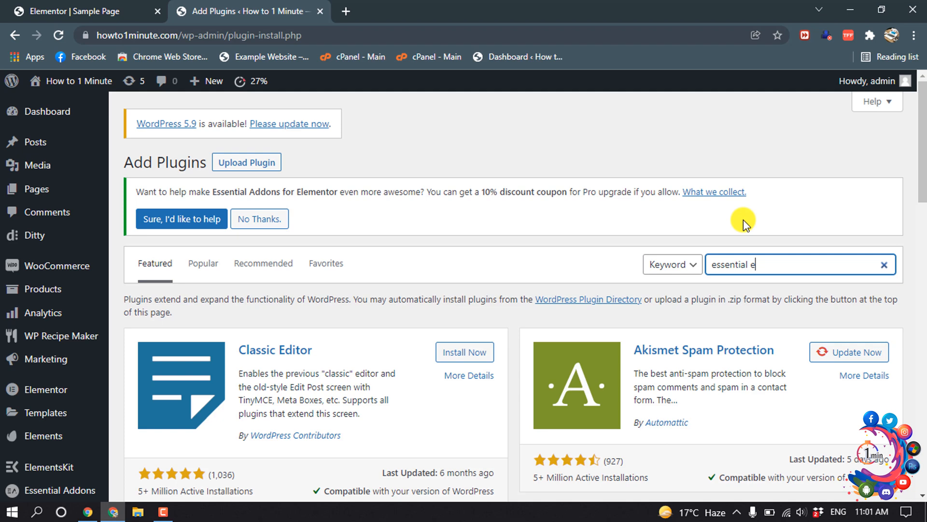
text(lem)
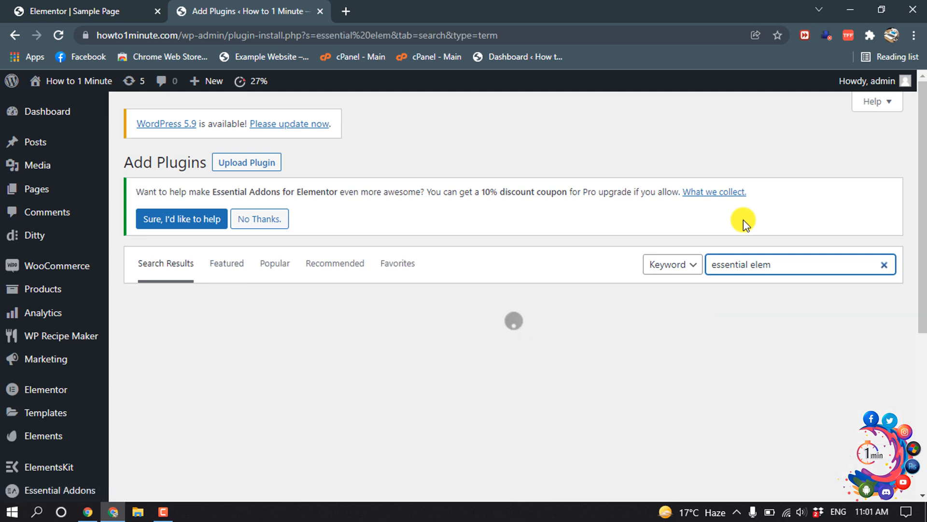
text(entor)
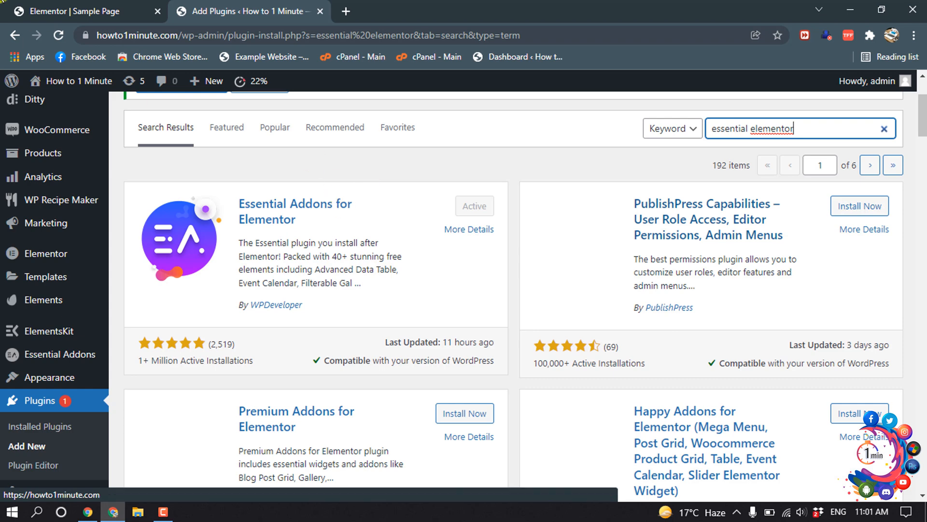
click(83, 12)
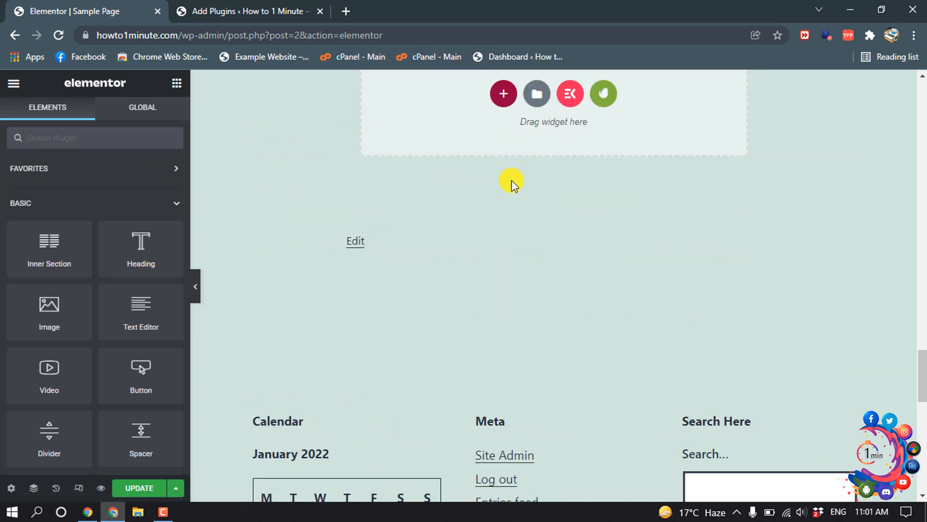
Add a single-column section and find the Fancy Text widget by searching 'fancy text'
click(503, 94)
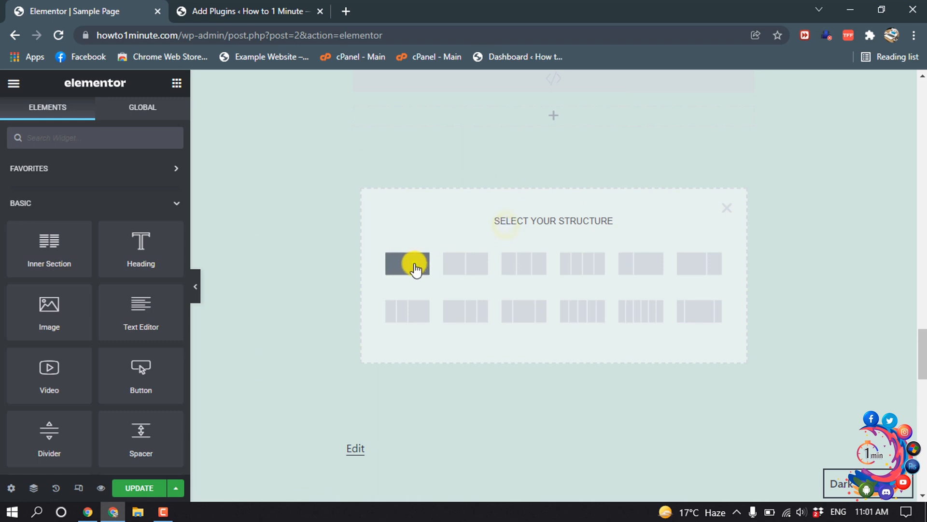
click(406, 263)
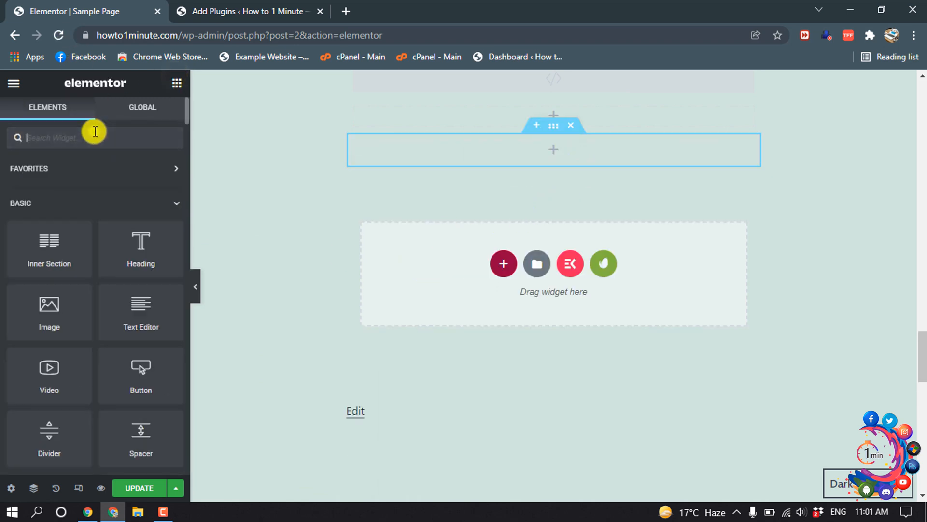
text(fancy)
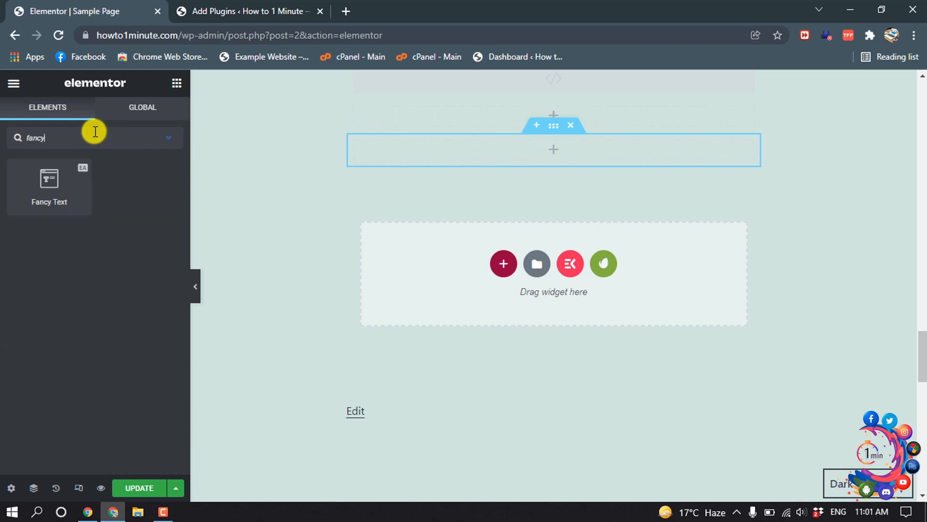
text(text)
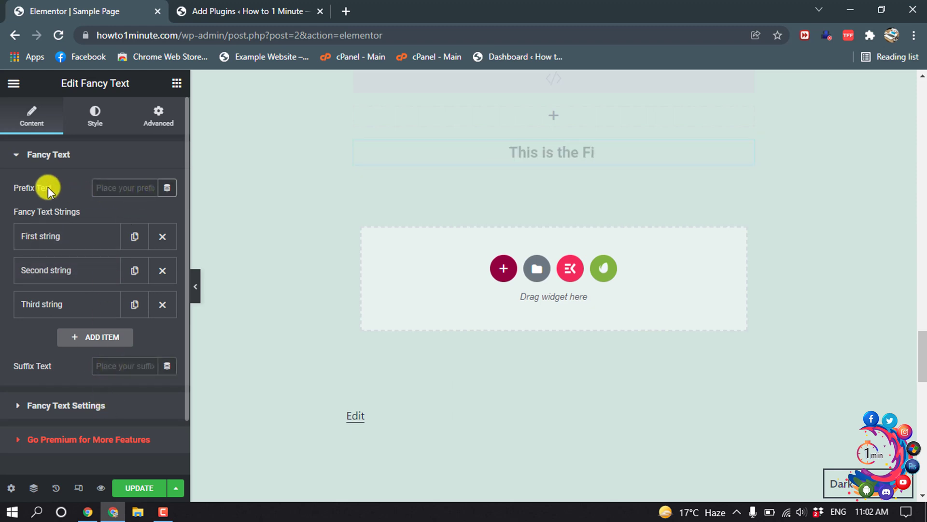
Replace the three default strings with America, Canada and India
click(41, 236)
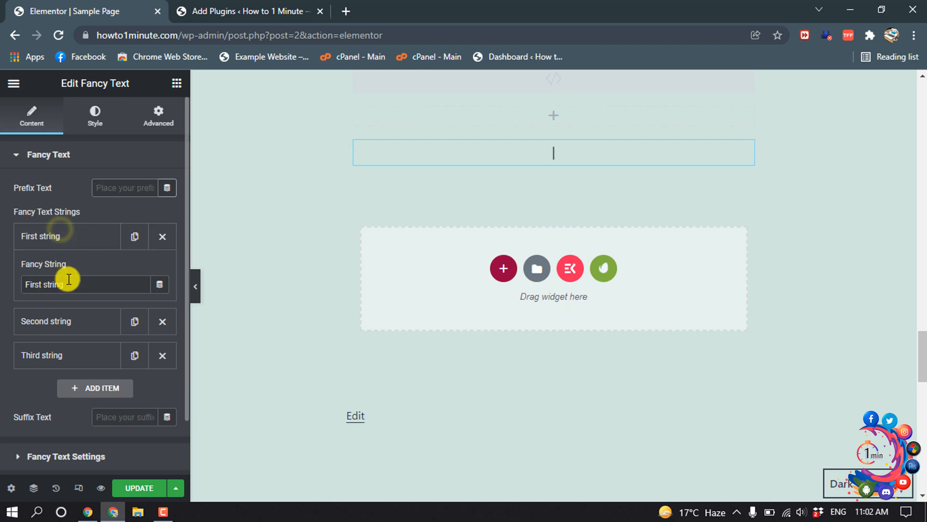
click(77, 289)
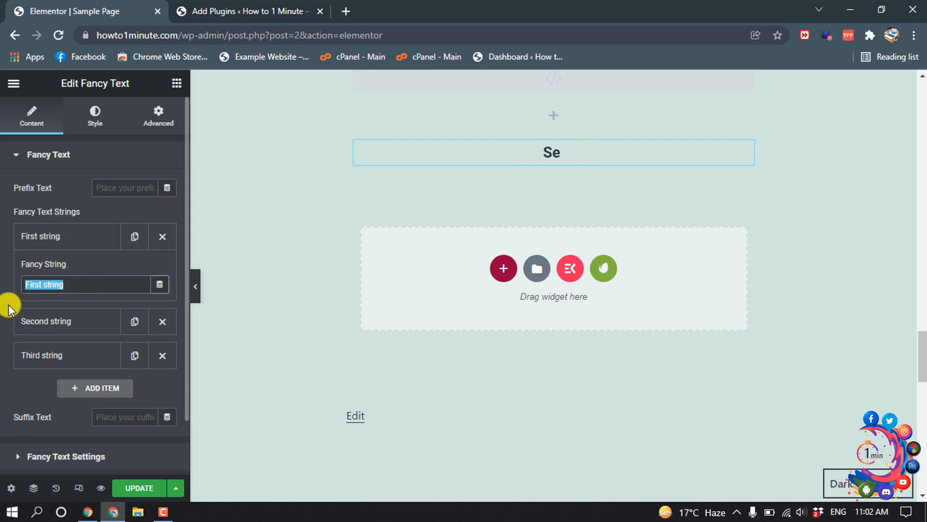
text(America)
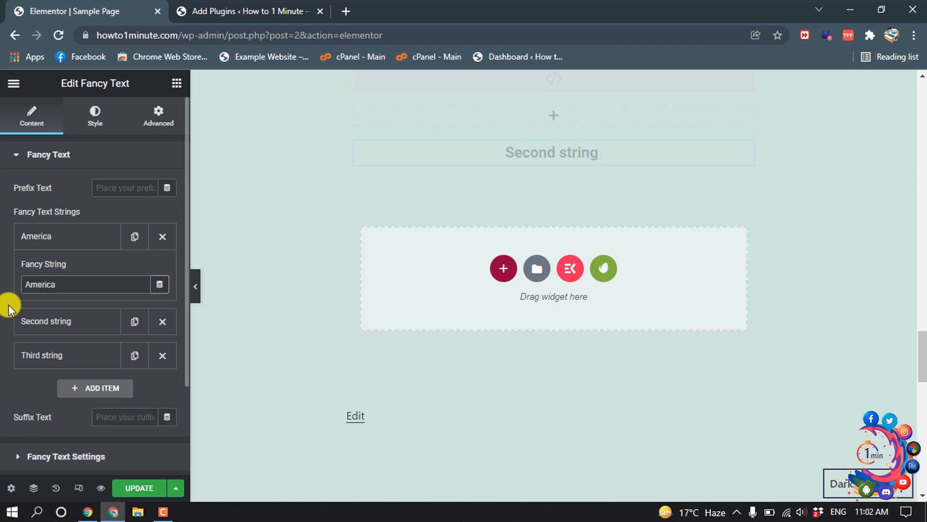
click(46, 321)
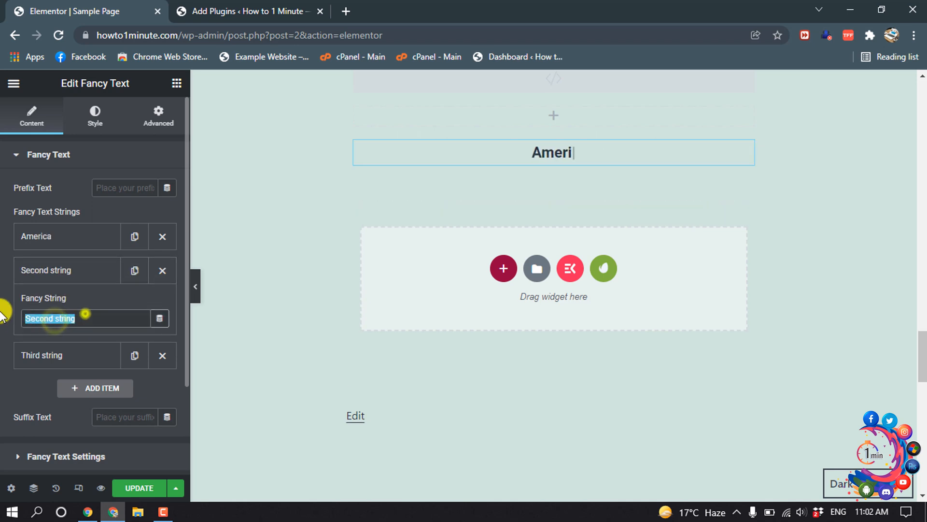
text(Canada)
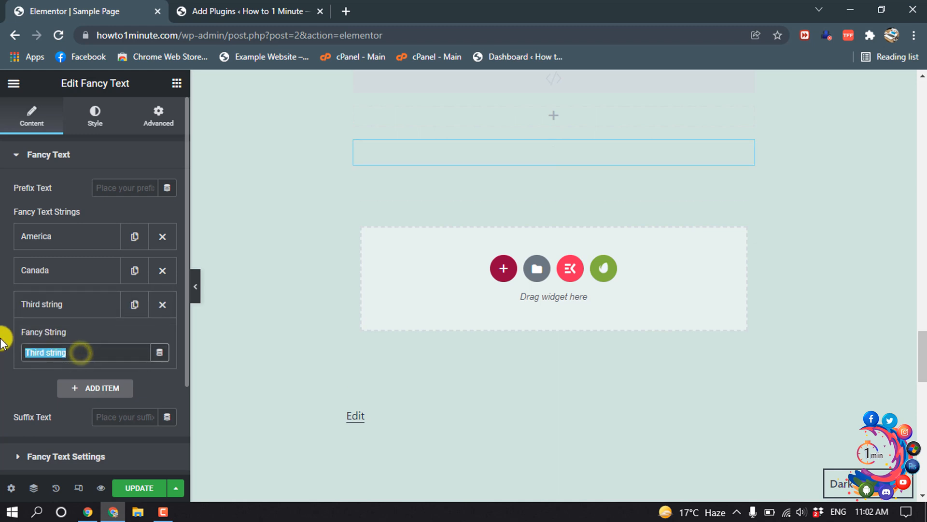
text(Indi)
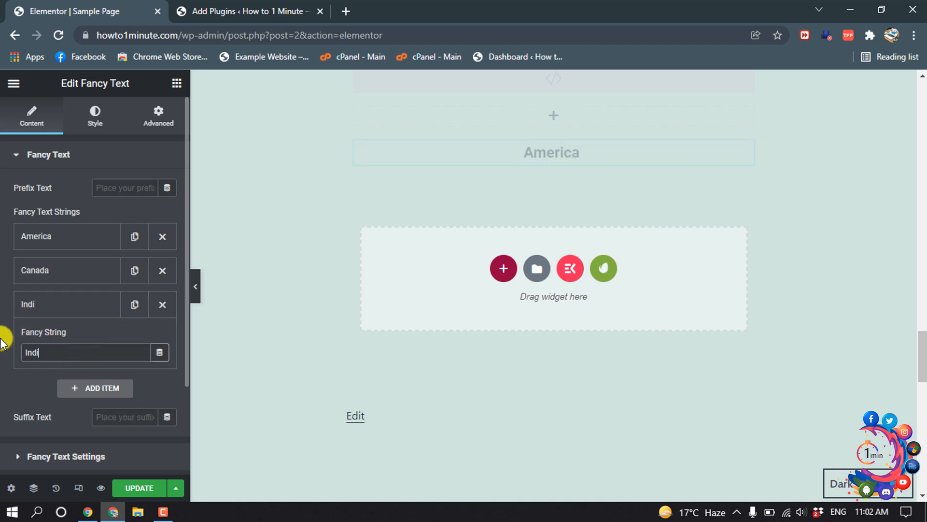
text(a)
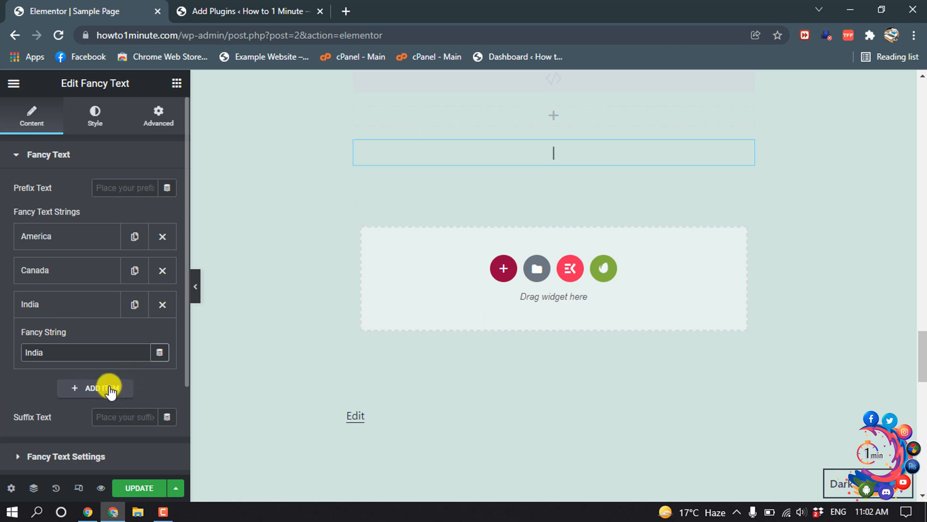
Add a fourth string Japan and an empty fifth item
click(95, 389)
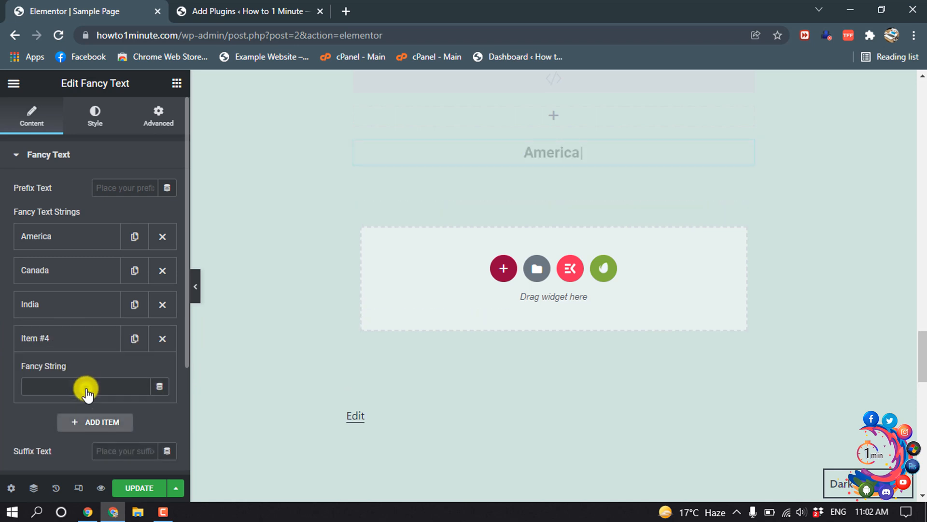
click(85, 386)
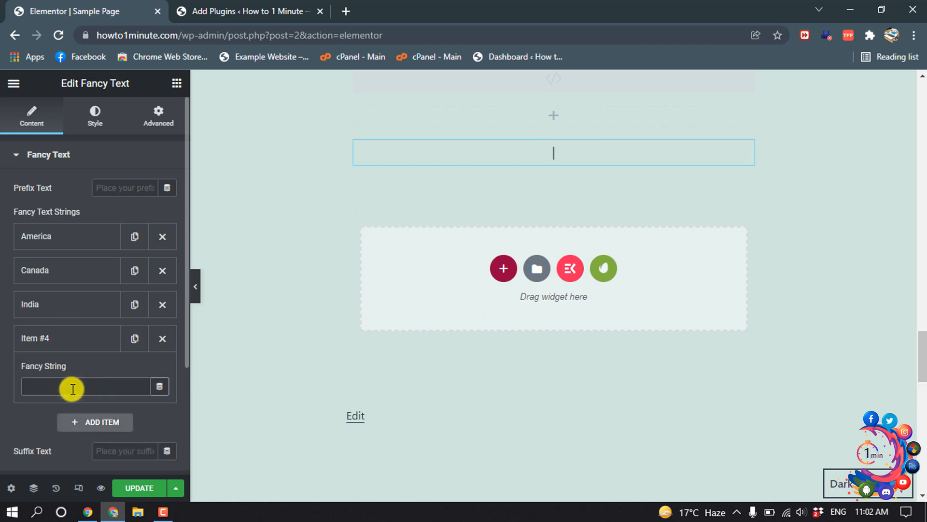
text(Japan)
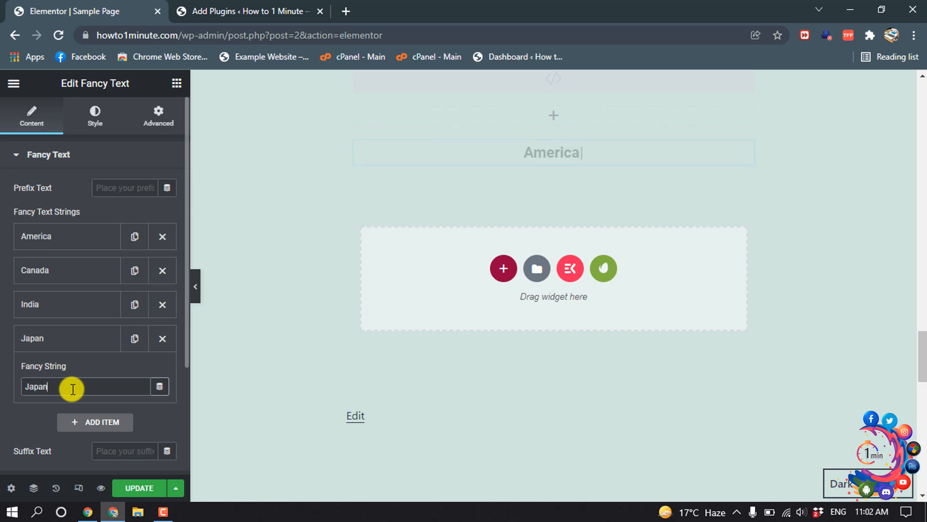
scroll(down, 3)
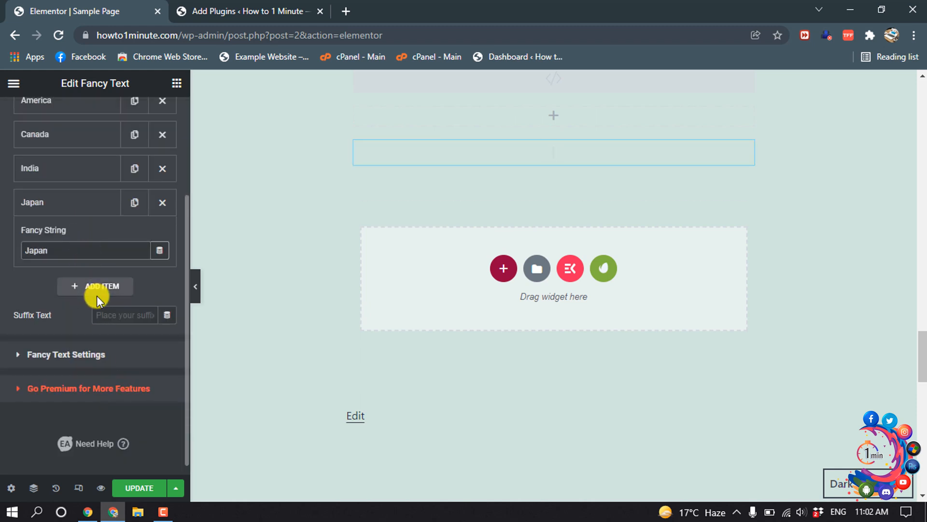
click(95, 286)
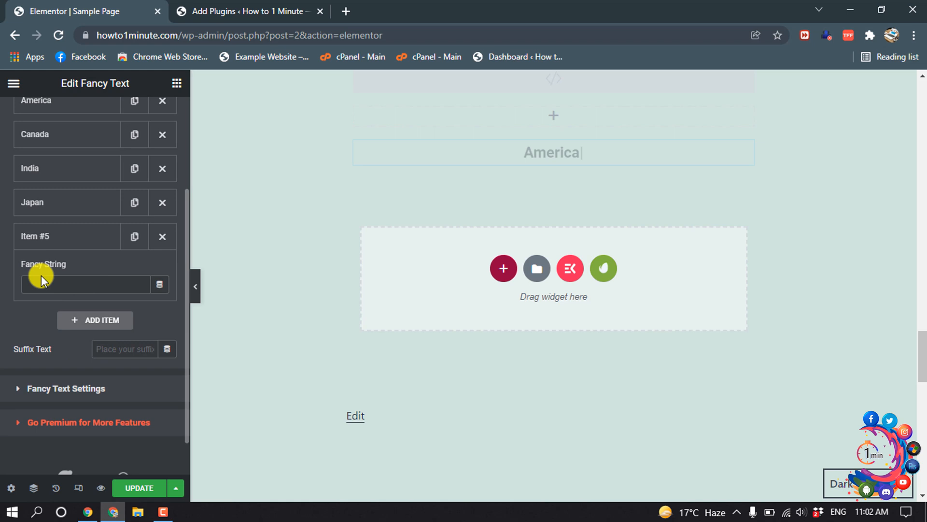
scroll(down, 3)
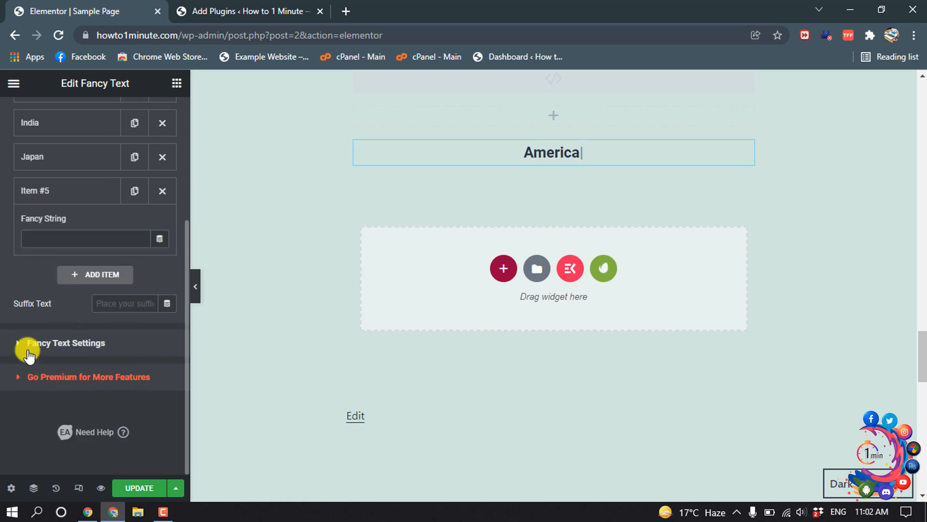
mouse_move(23, 342)
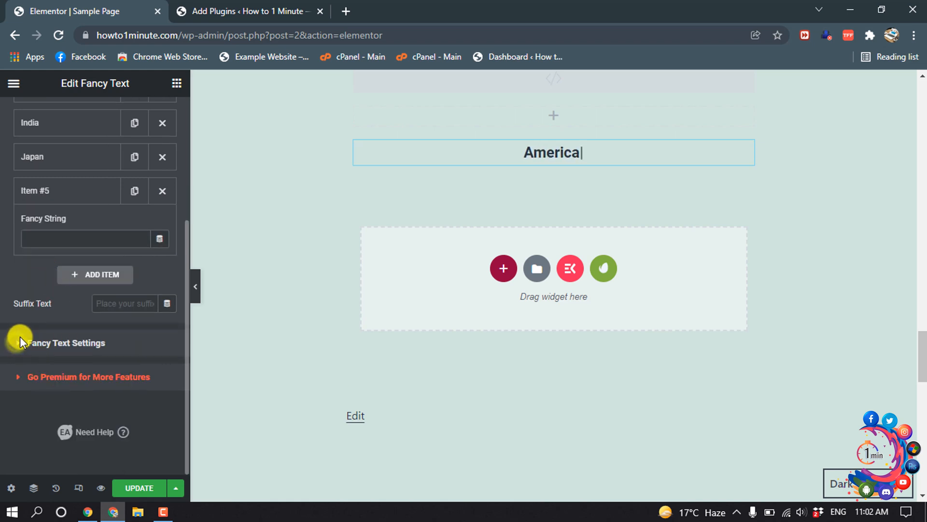
Expand Fancy Text Settings showing Style 1, Typing animation, speed 50, delay 2500, looping on
click(67, 342)
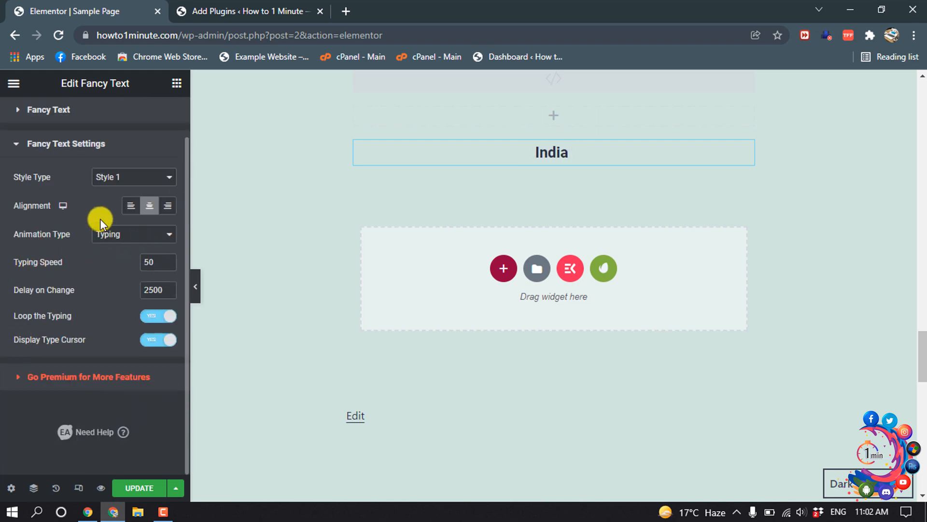
mouse_move(158, 177)
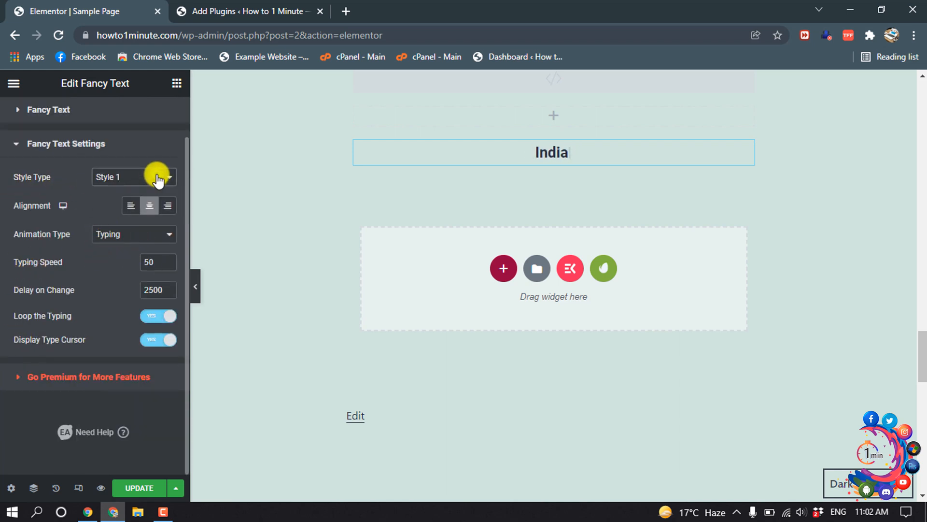